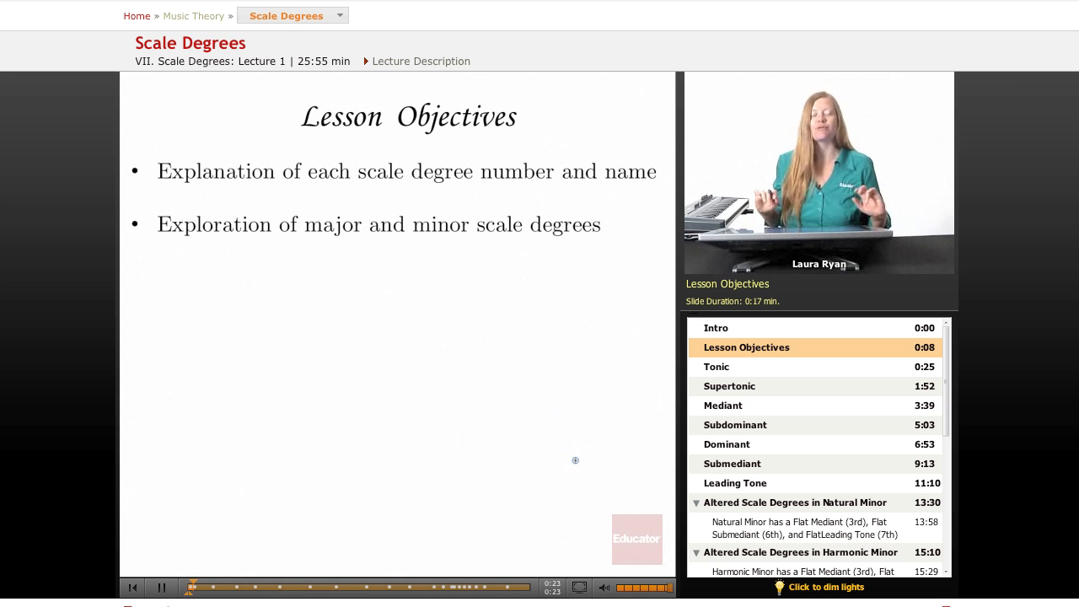
- Play the Tonic chapter, where the tonic is annotated as C, the first scale note
{"action": "left_click", "coordinate": [716, 367]}
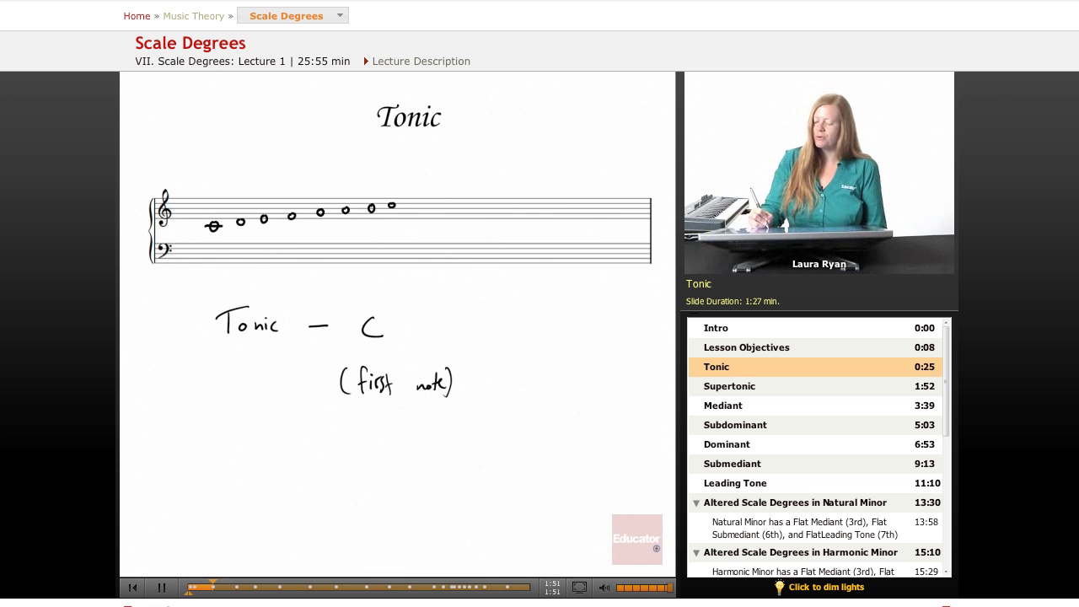
{"action": "left_click", "coordinate": [729, 384]}
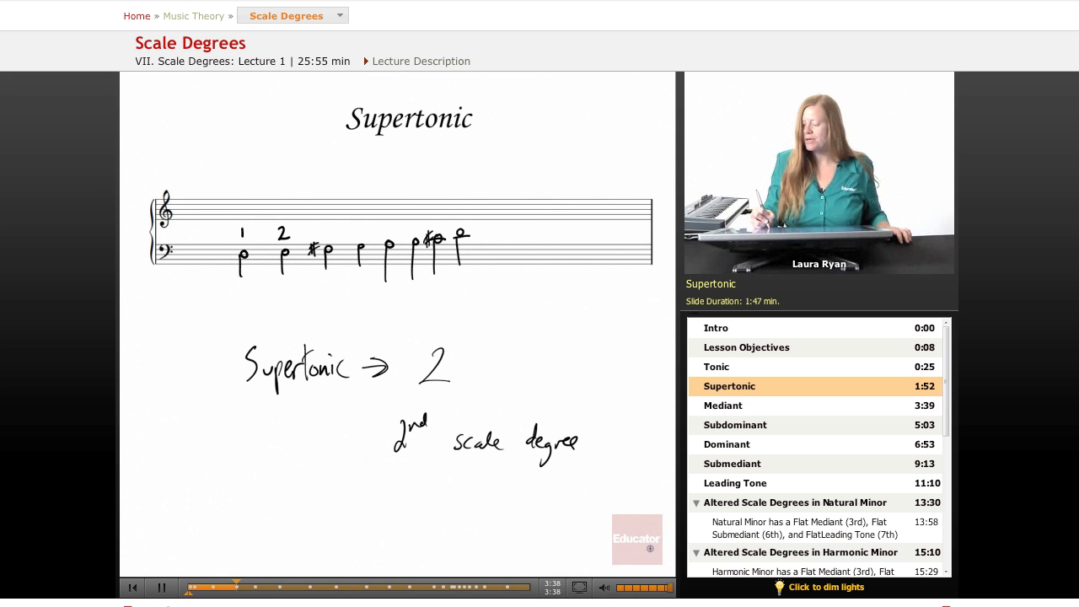
- Continue playback into the Mediant chapter, with the first three scale notes numbered 1, 2, 3
{"action": "left_click", "coordinate": [722, 405]}
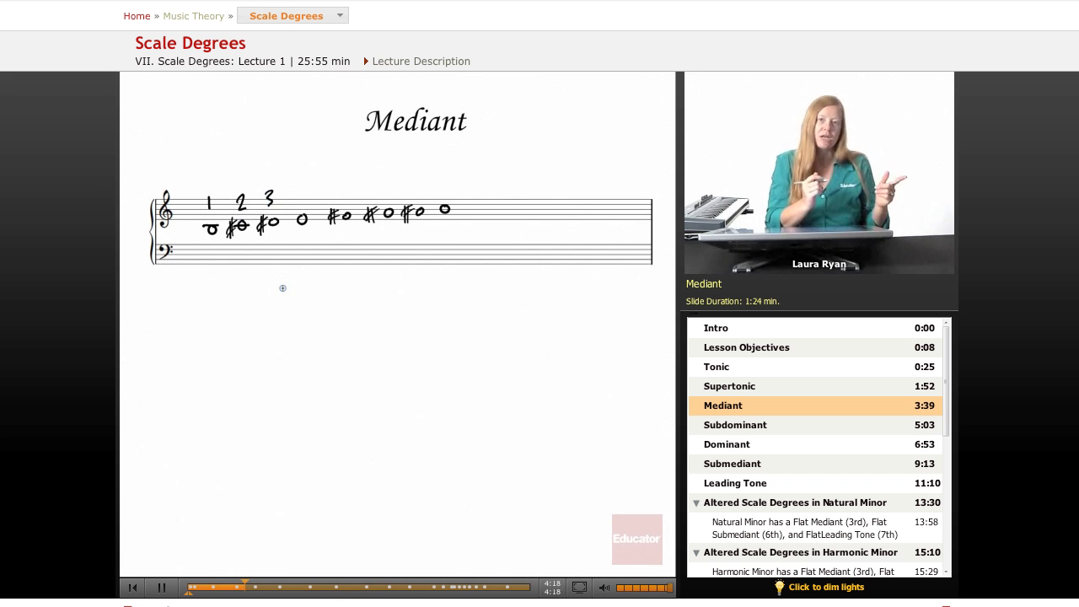
{"action": "mouse_move", "coordinate": [260, 357]}
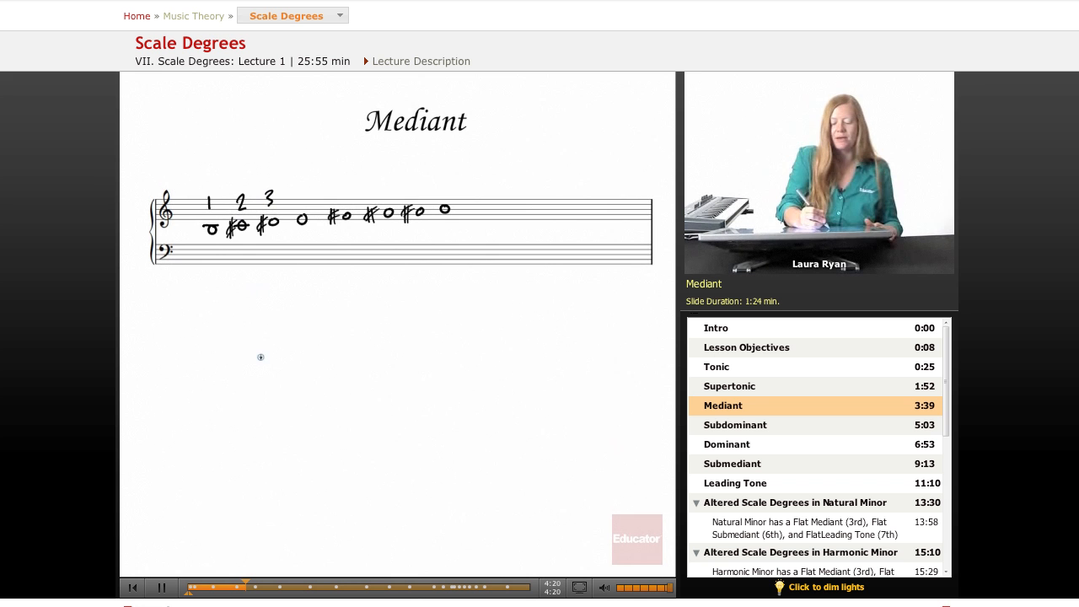